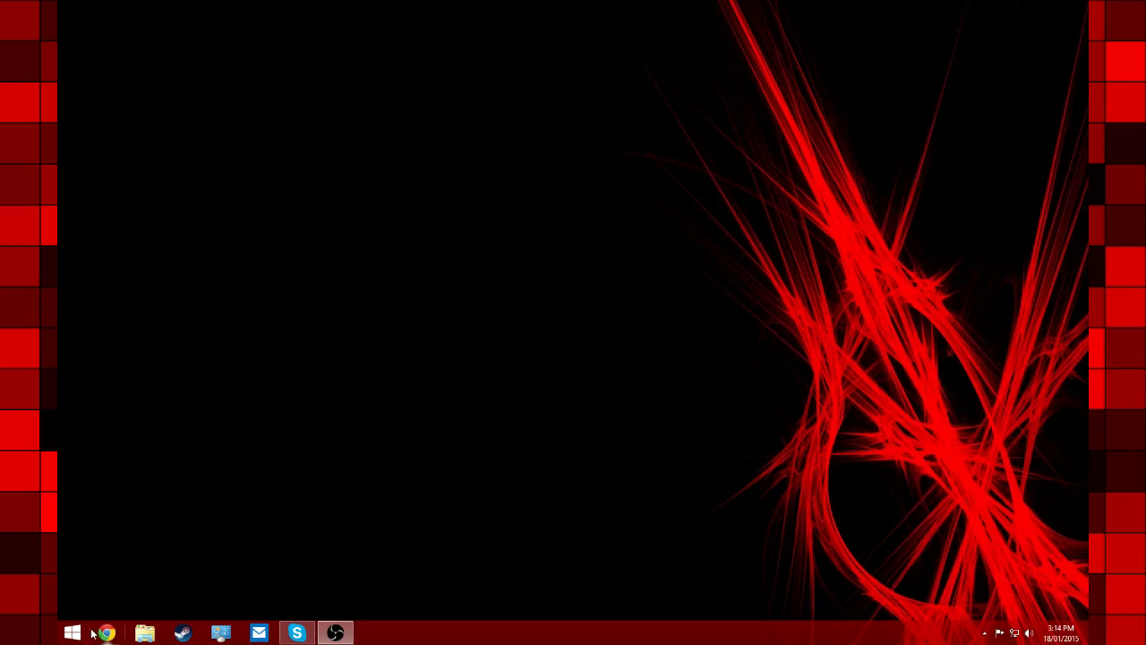
Launch Registry Editor from Start by searching 'regedit'.
click(72, 632)
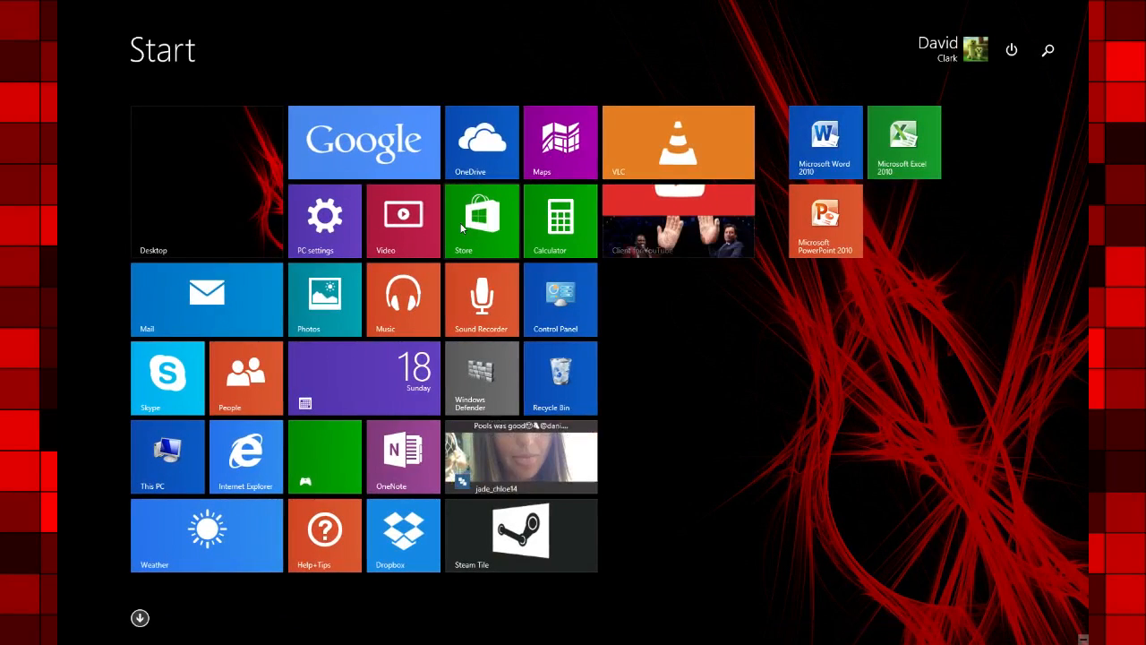
text(reged)
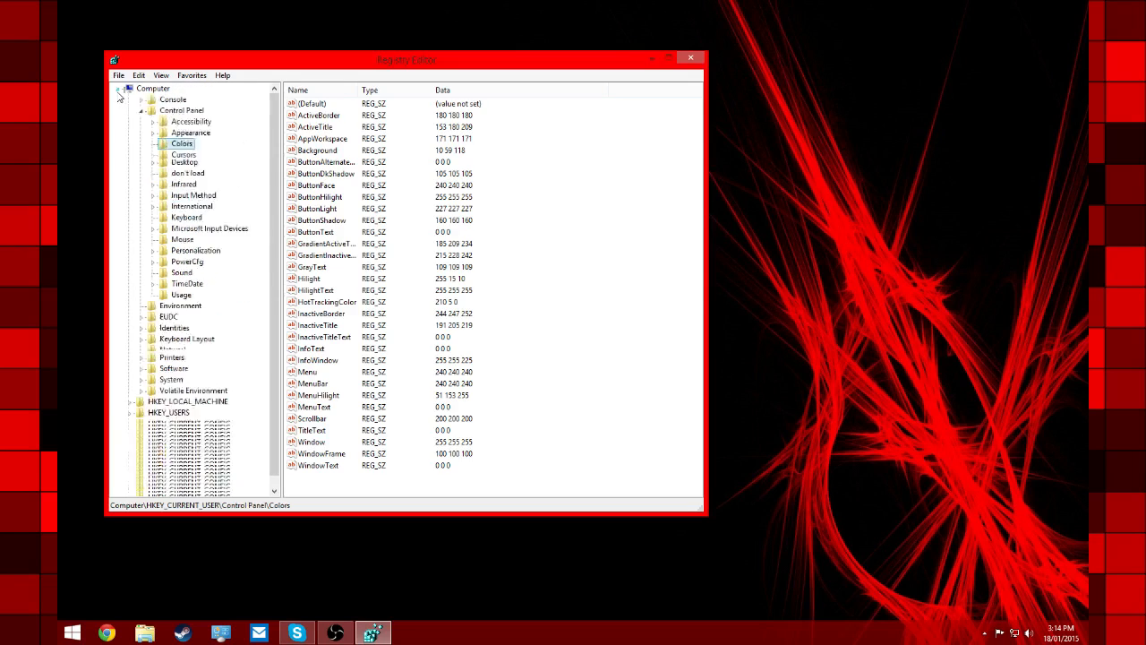
Navigate to HKEY_CURRENT_USER\Control Panel\Colors and select the Hilight value.
click(118, 88)
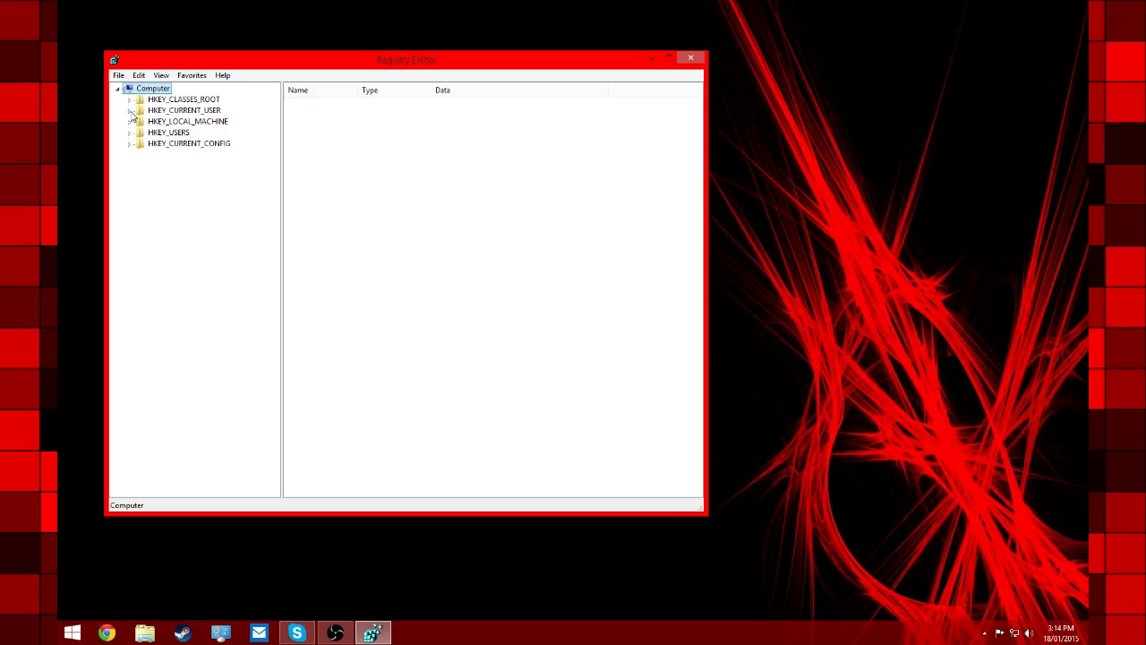
click(131, 109)
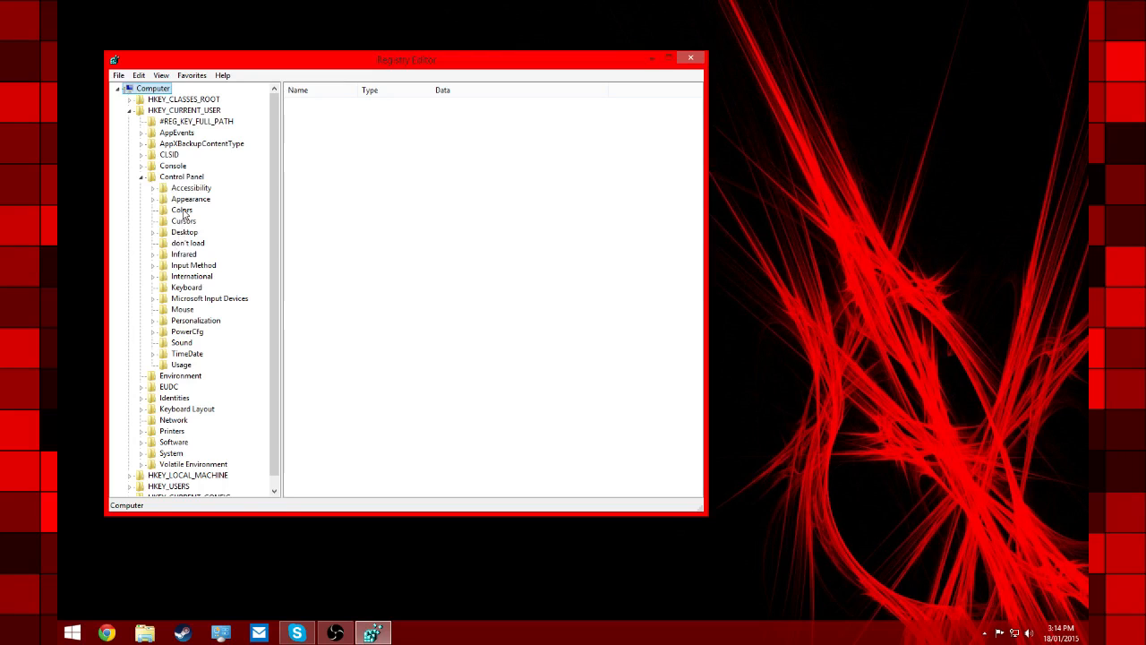
click(183, 210)
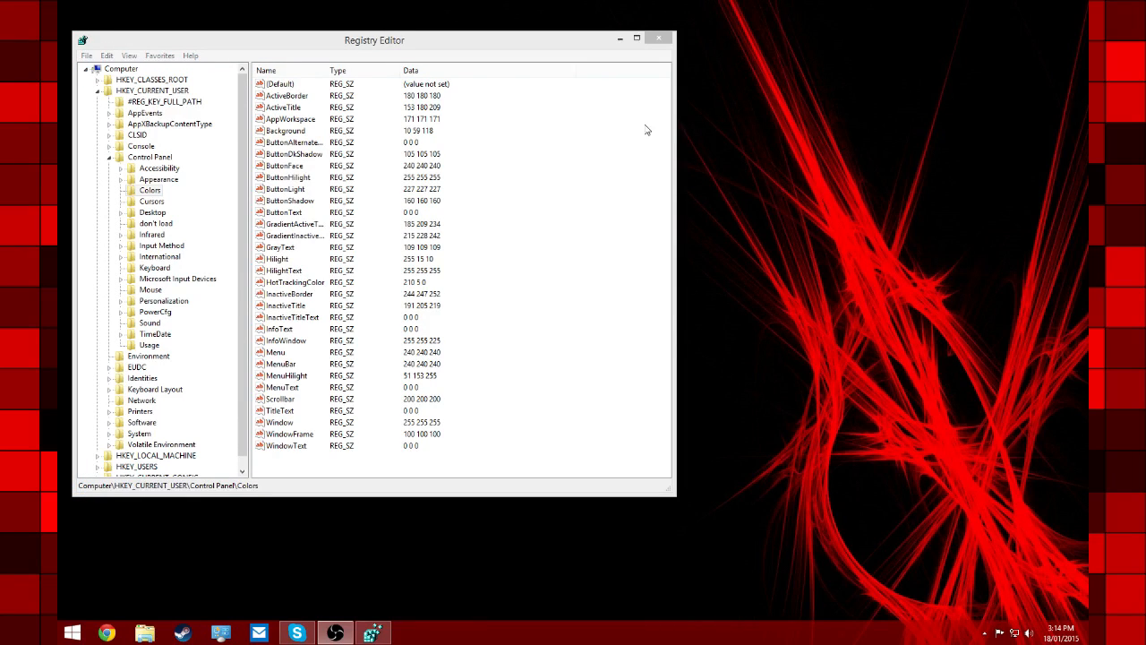
mouse_move(385, 264)
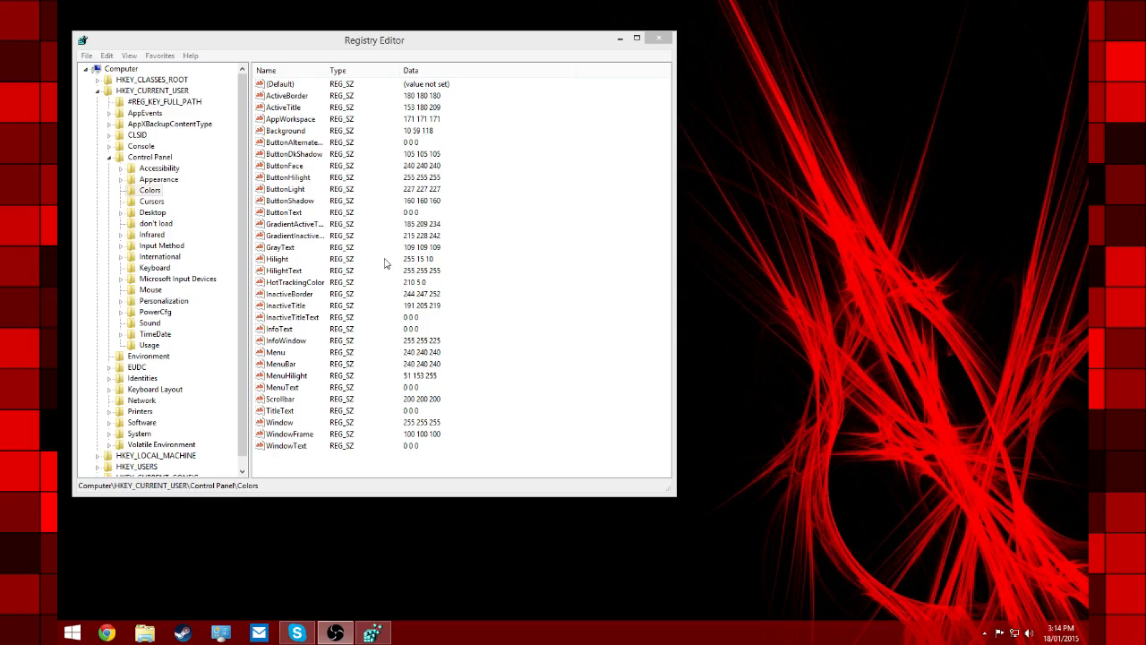
mouse_move(288, 261)
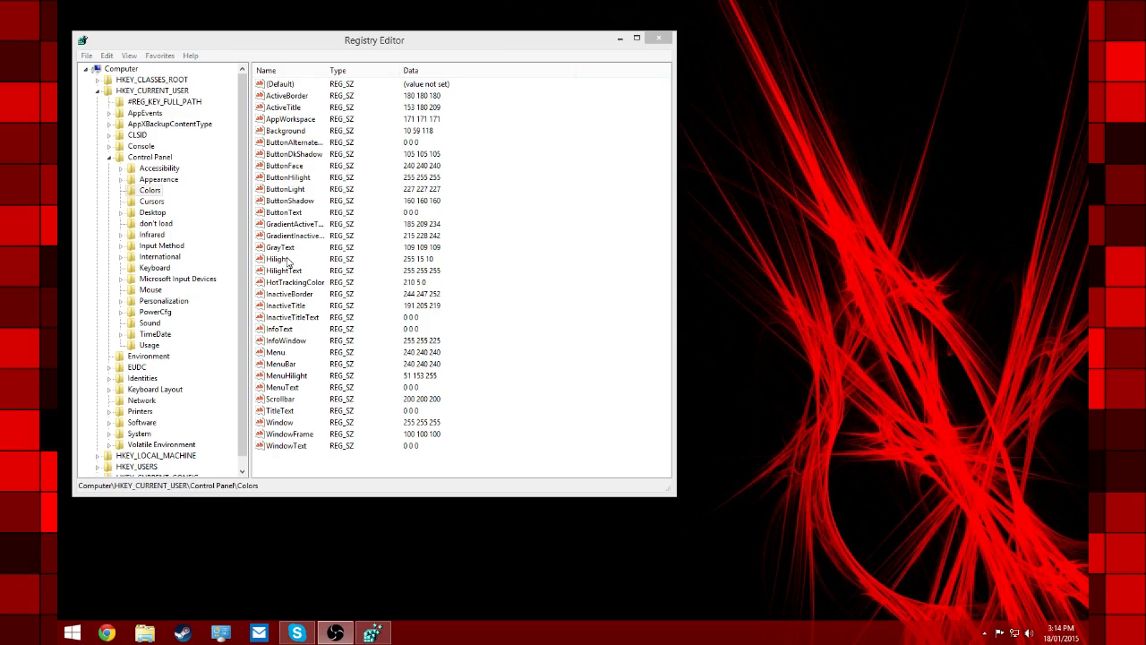
click(278, 258)
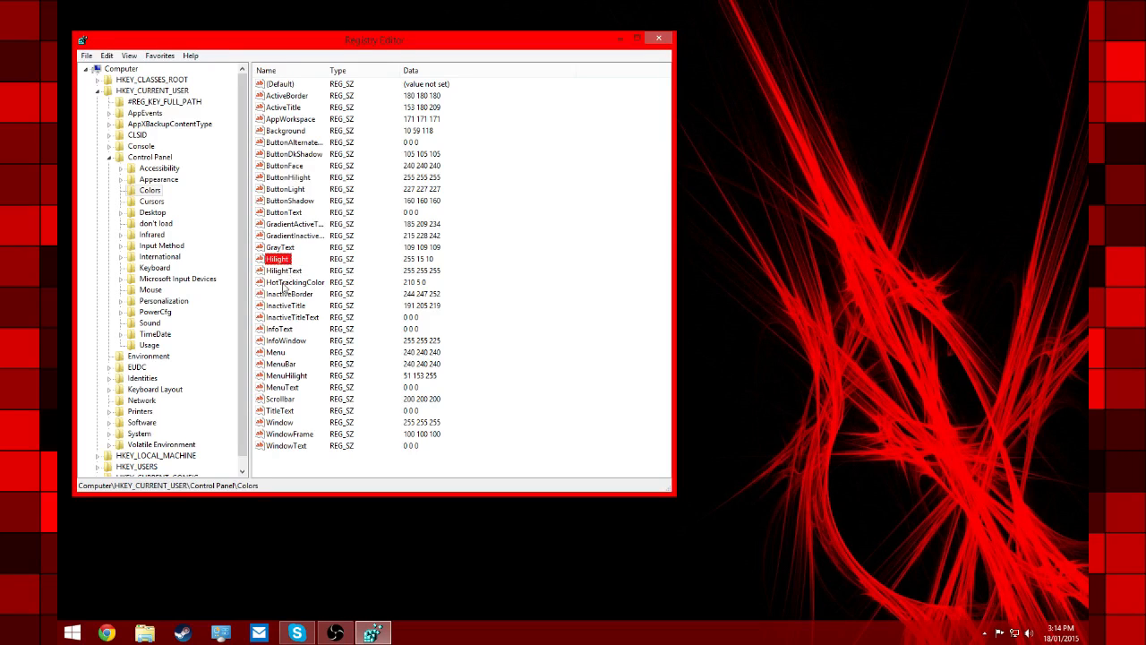
Review the Notepad note of old blue and new red RGB lines, correcting the red hilight's last number to 1.
click(296, 283)
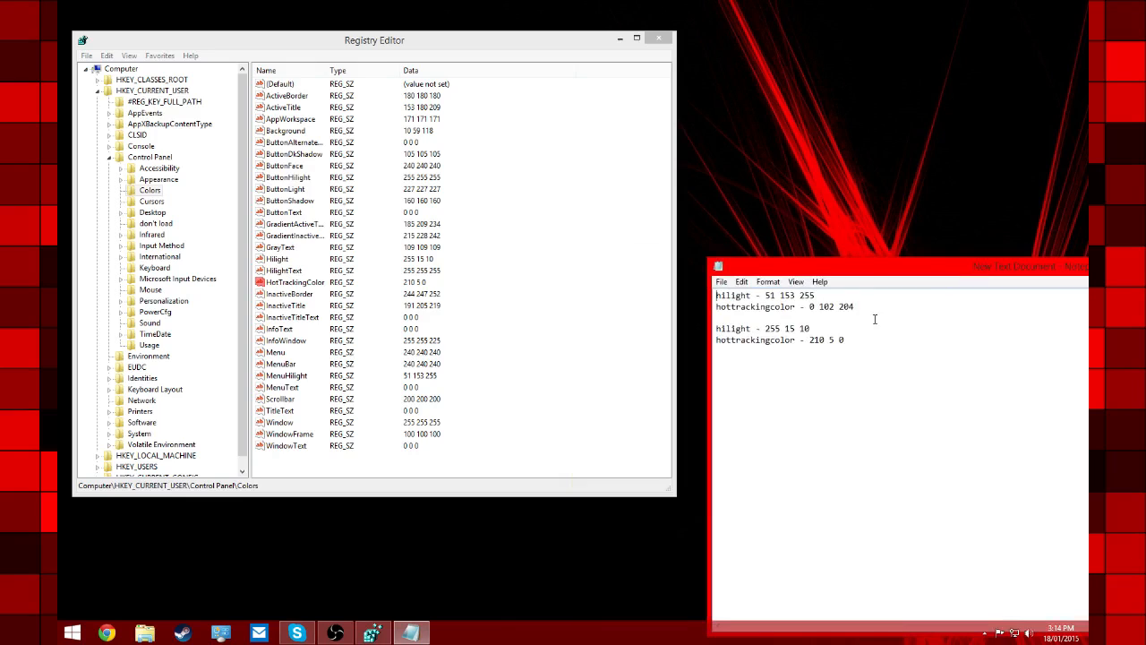
drag(717, 294, 853, 307)
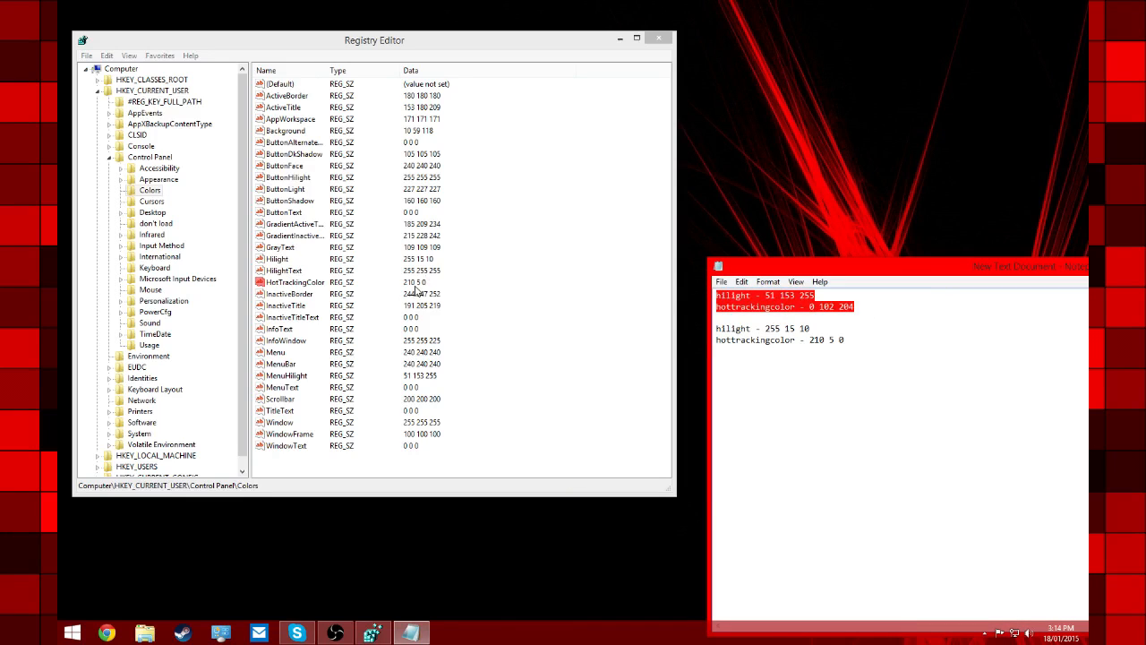
mouse_move(745, 109)
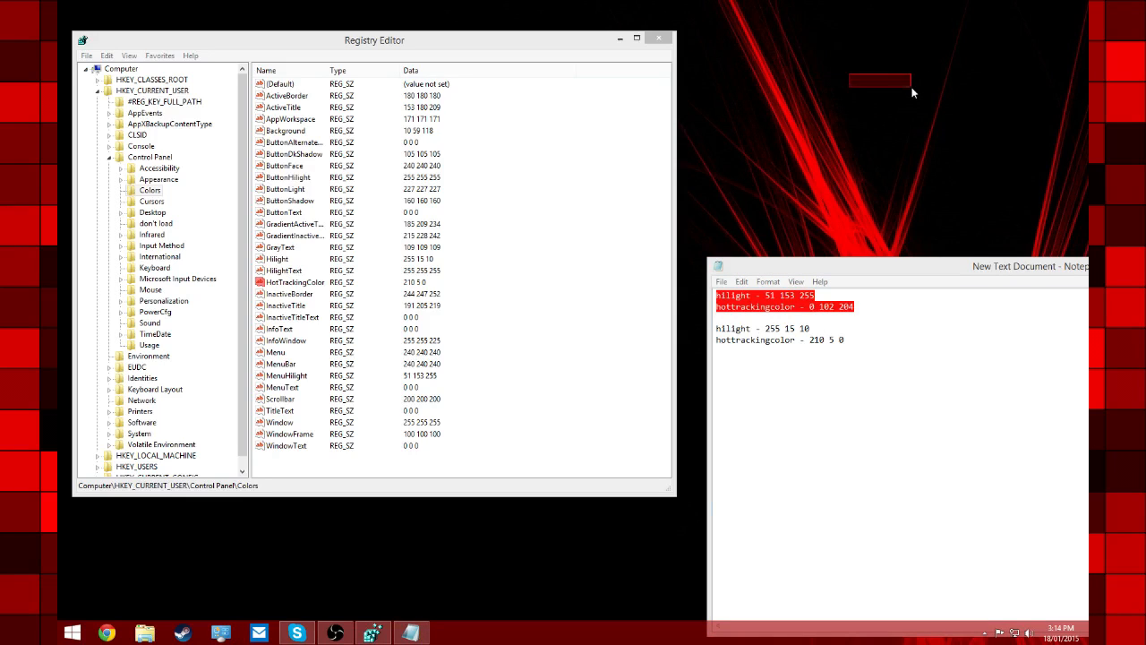
mouse_move(383, 292)
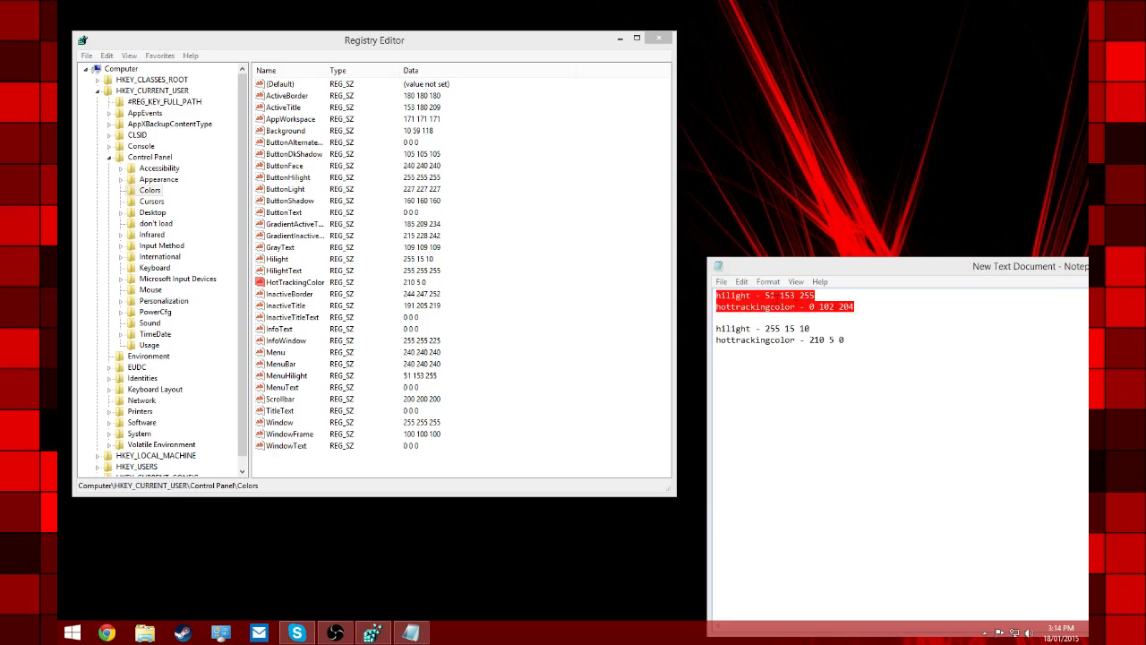
click(779, 338)
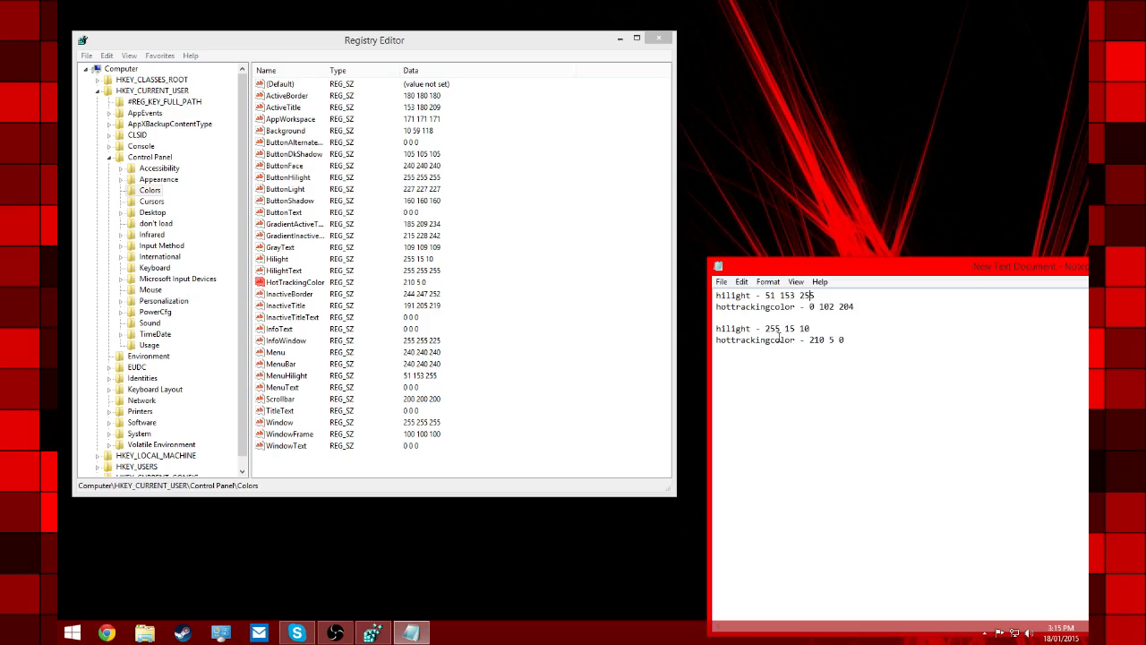
double_click(771, 328)
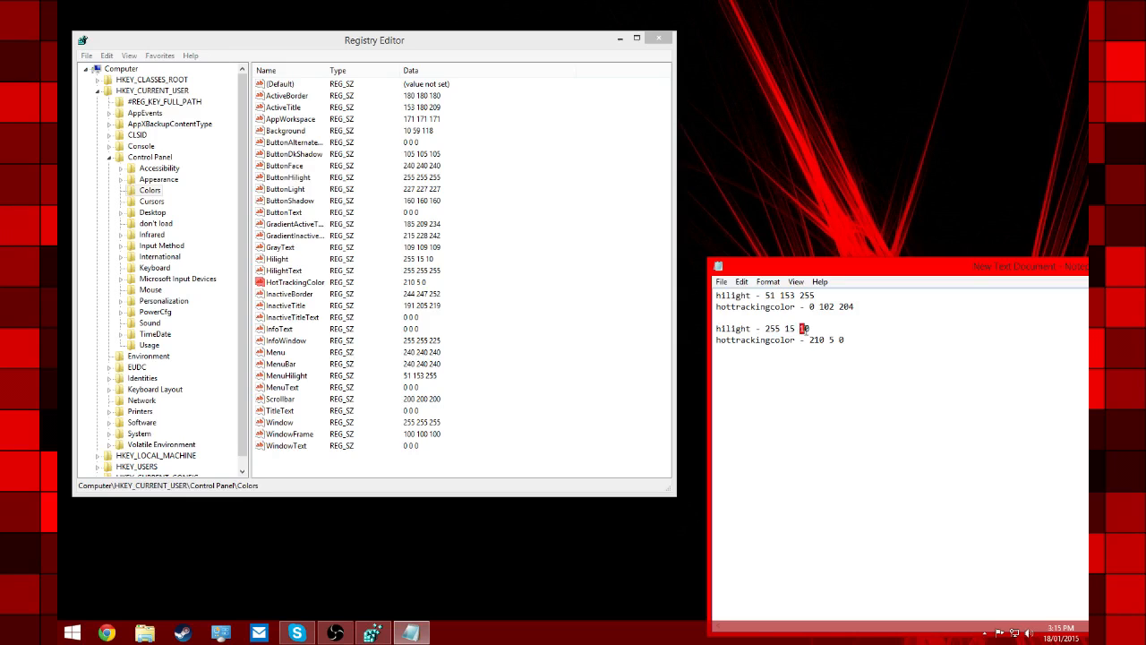
text(1)
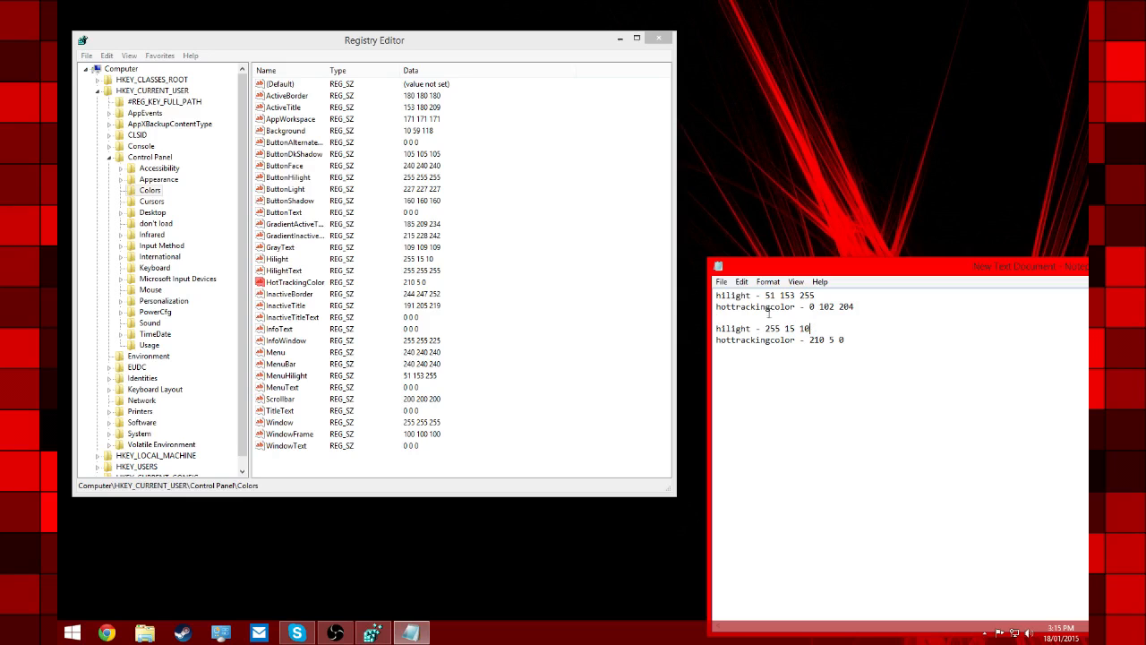
click(278, 258)
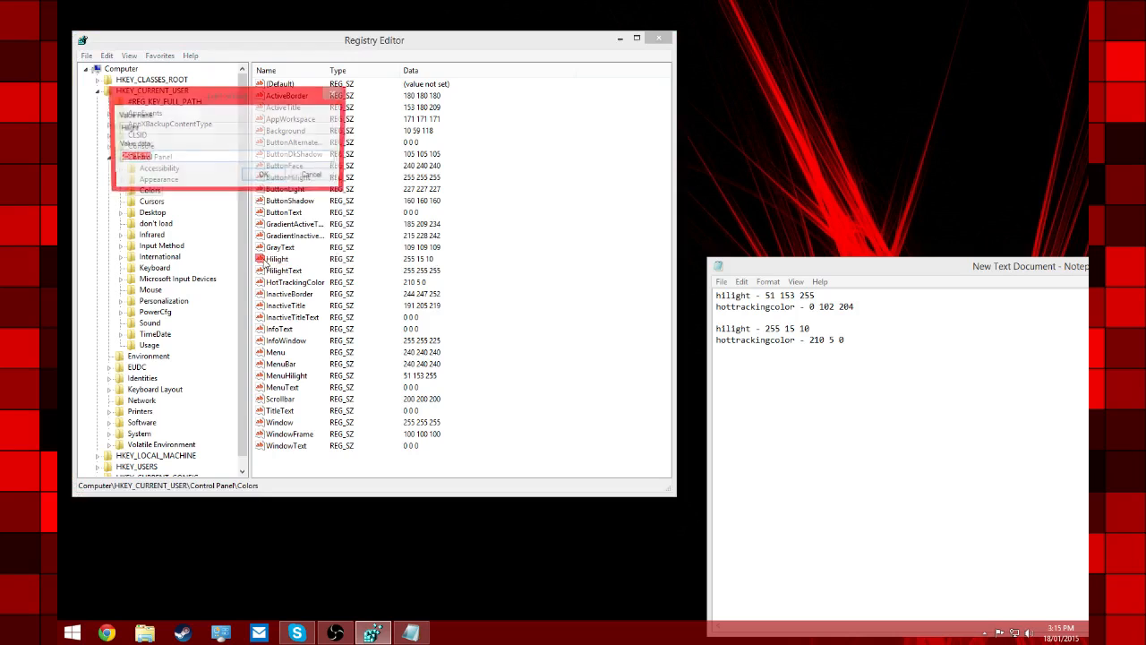
Set the Hilight value data to the red RGB numbers 255 15 10.
double_click(277, 258)
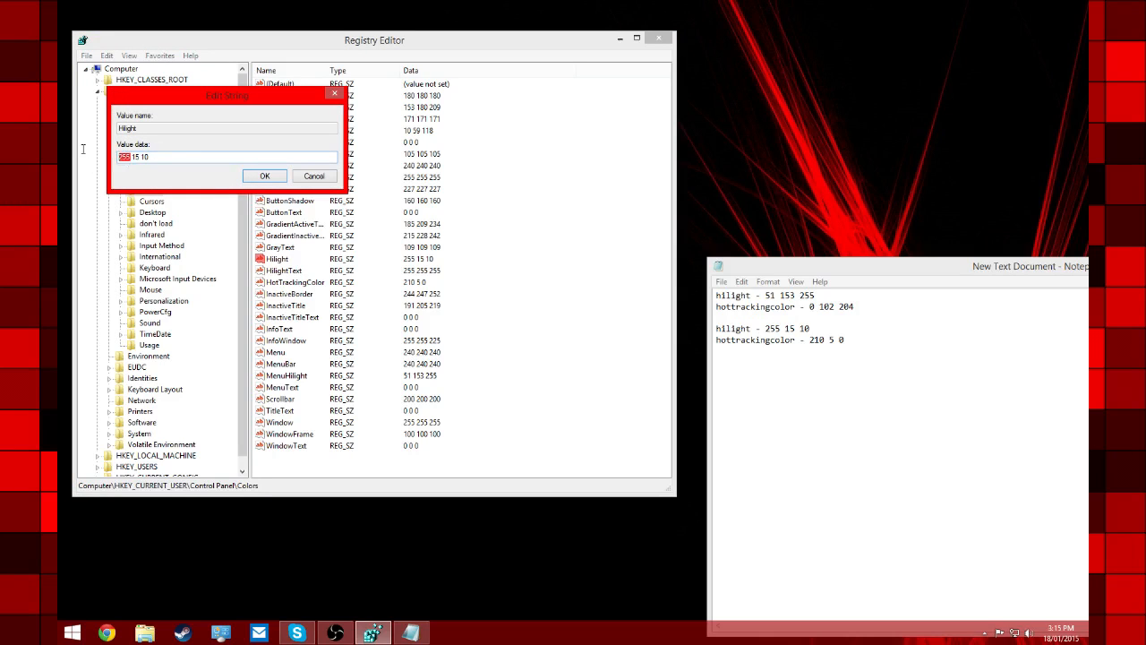
text(255)
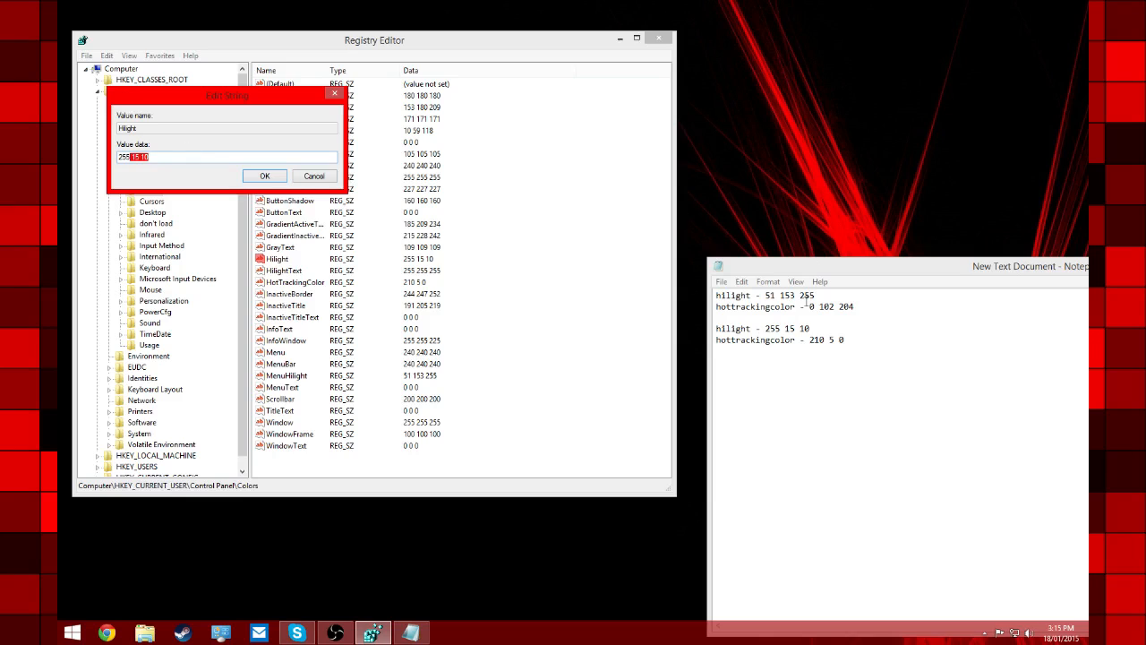
mouse_move(838, 303)
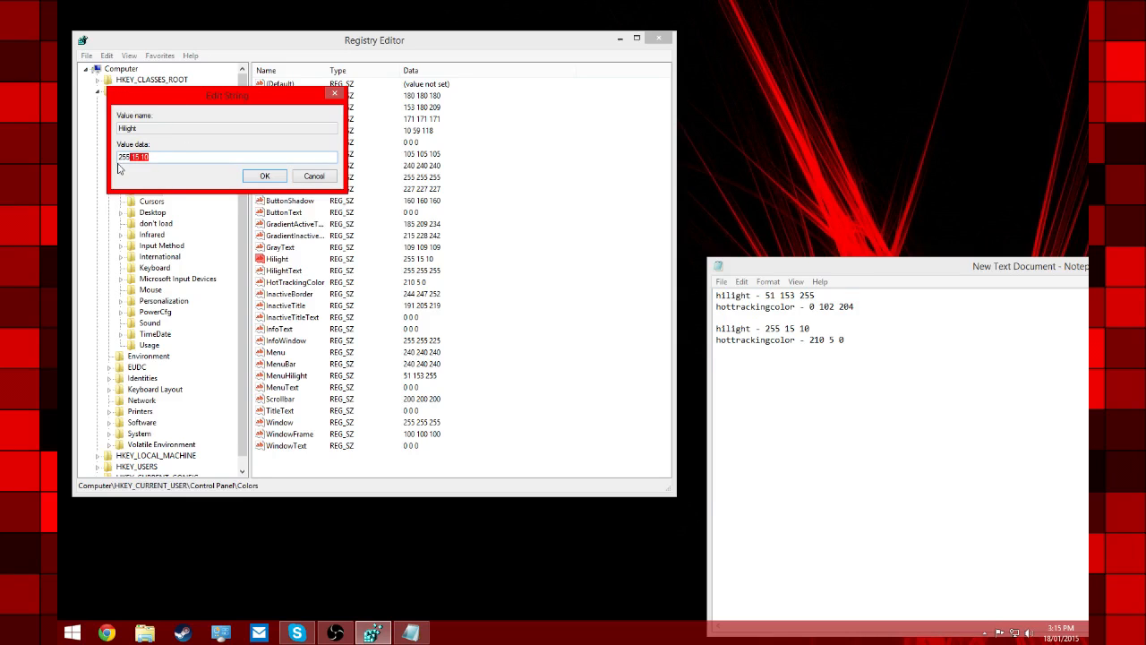
mouse_move(674, 136)
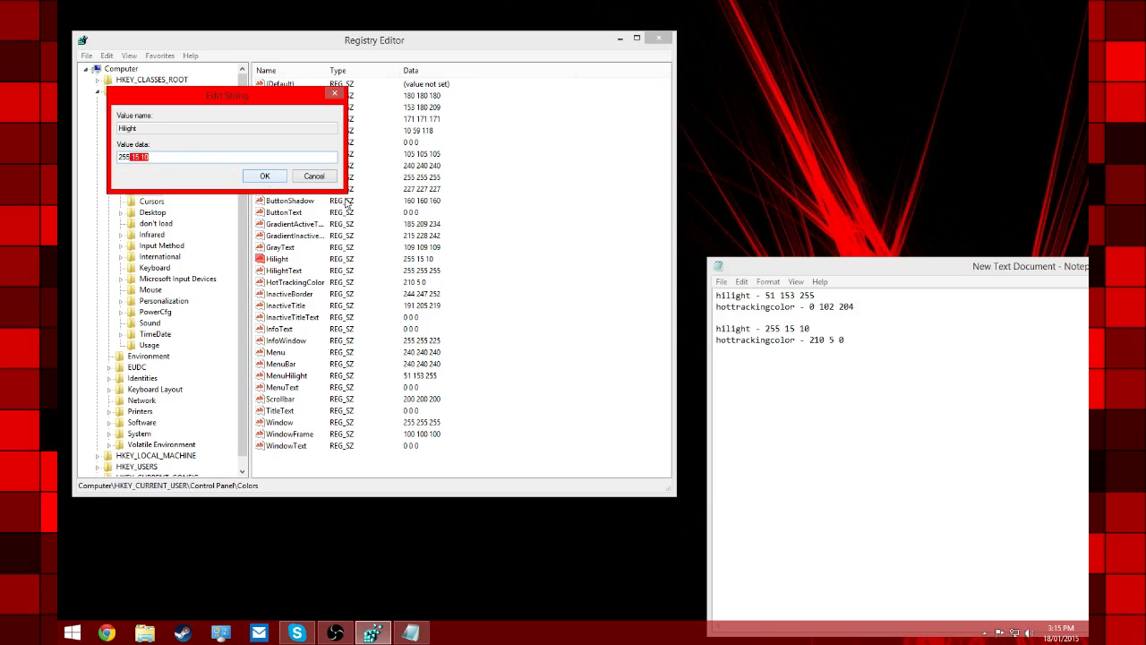
click(263, 176)
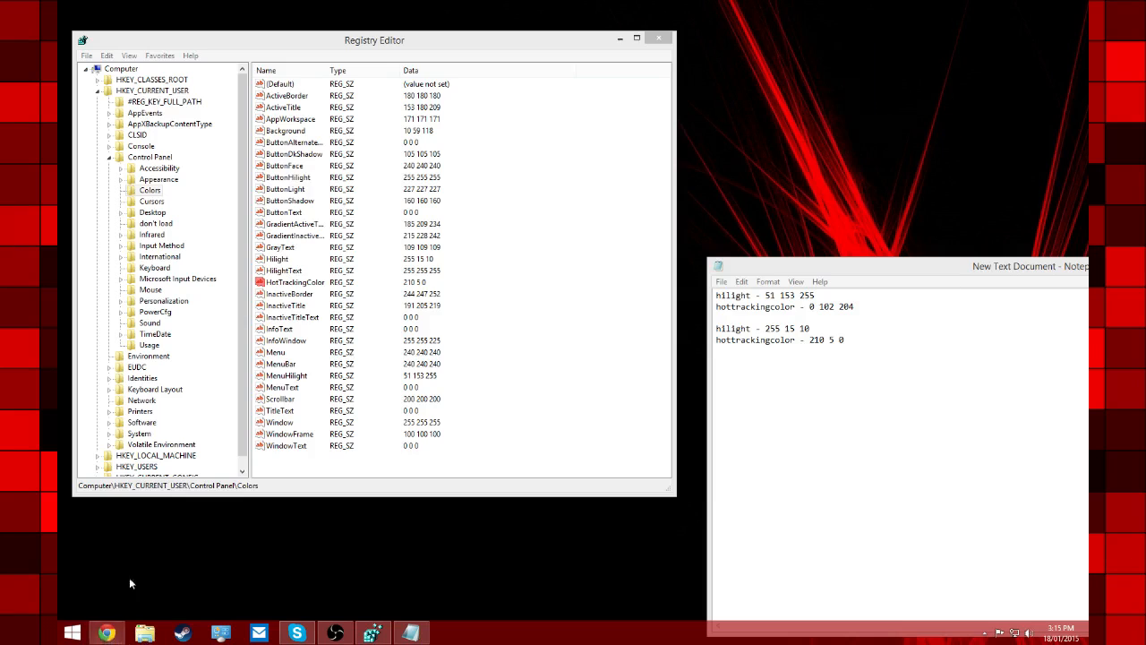
click(106, 632)
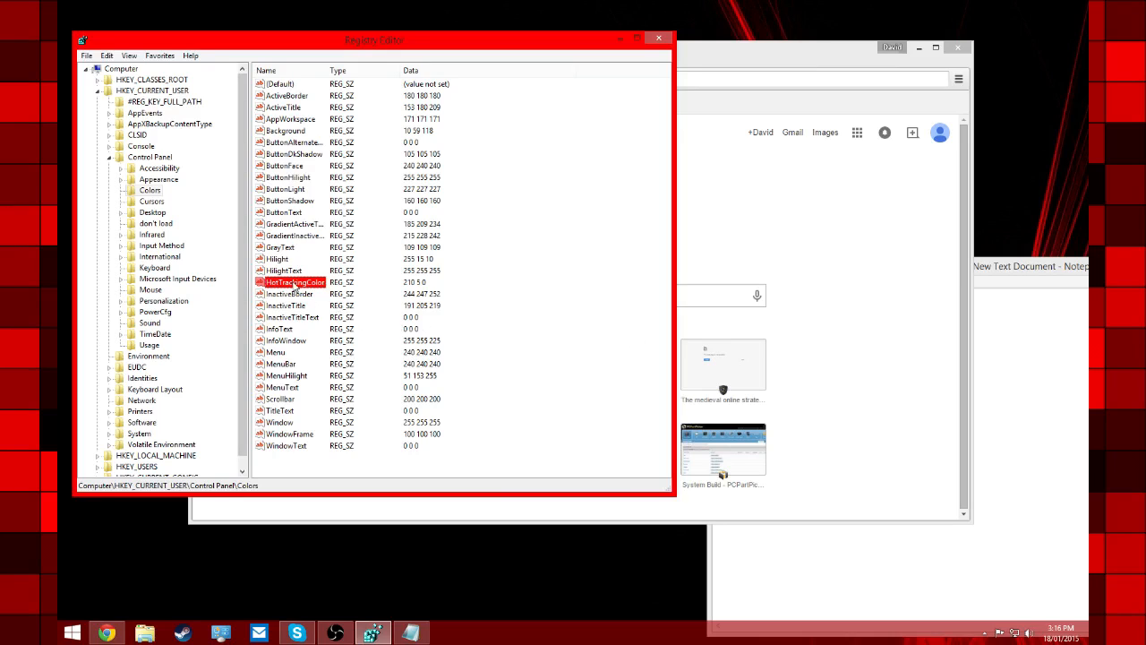
mouse_move(321, 293)
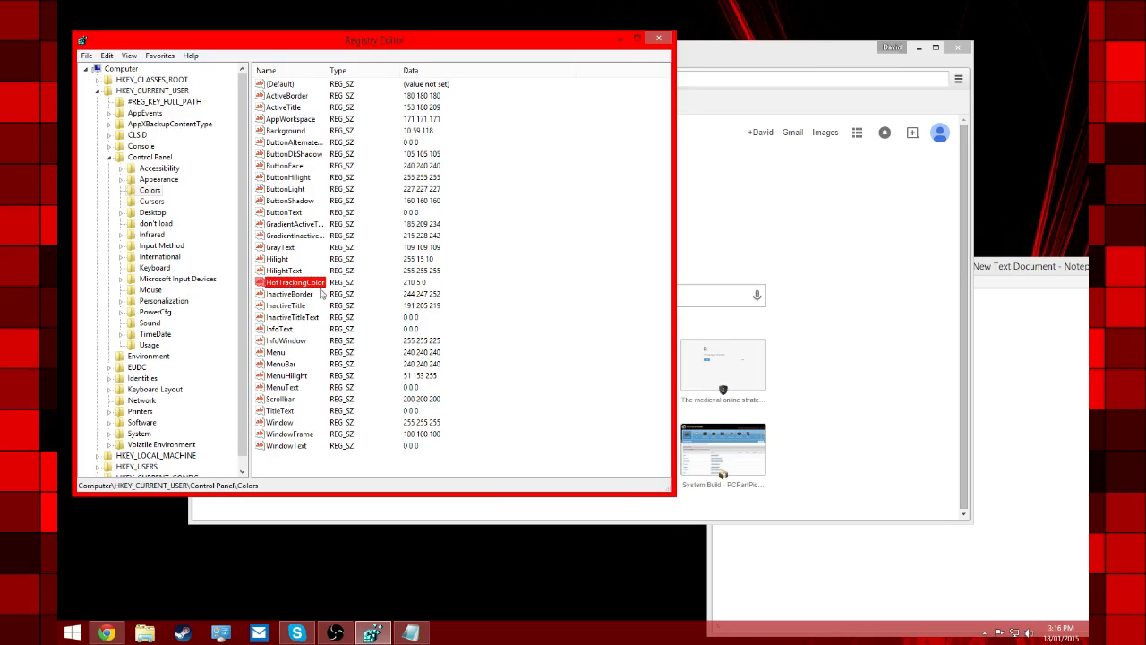
mouse_move(426, 335)
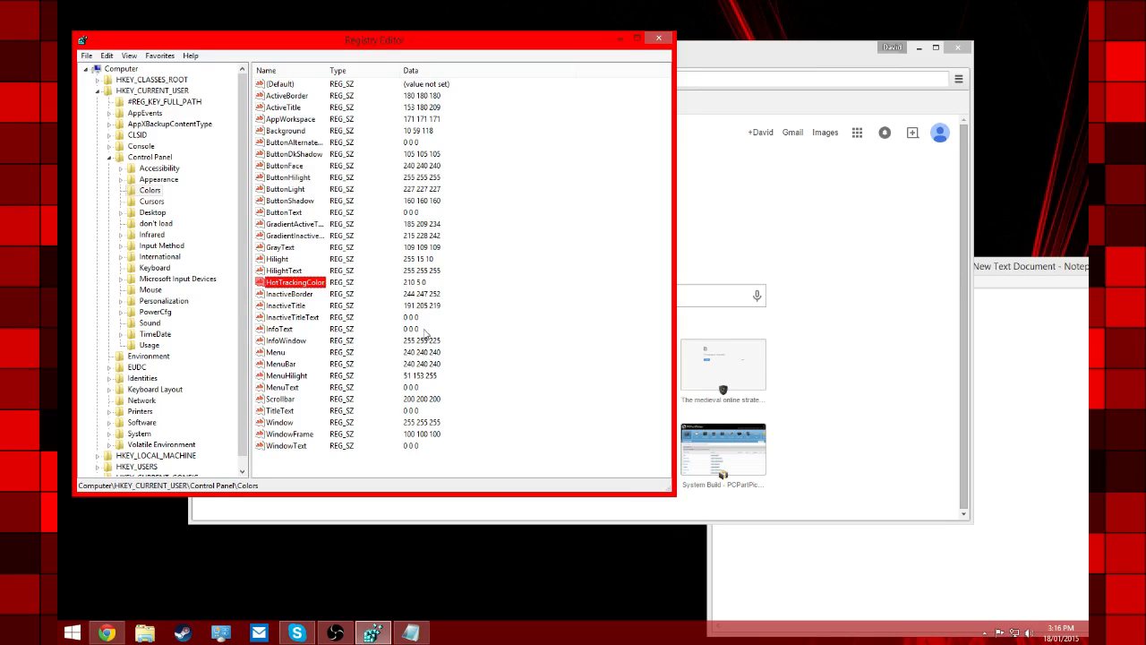
mouse_move(450, 310)
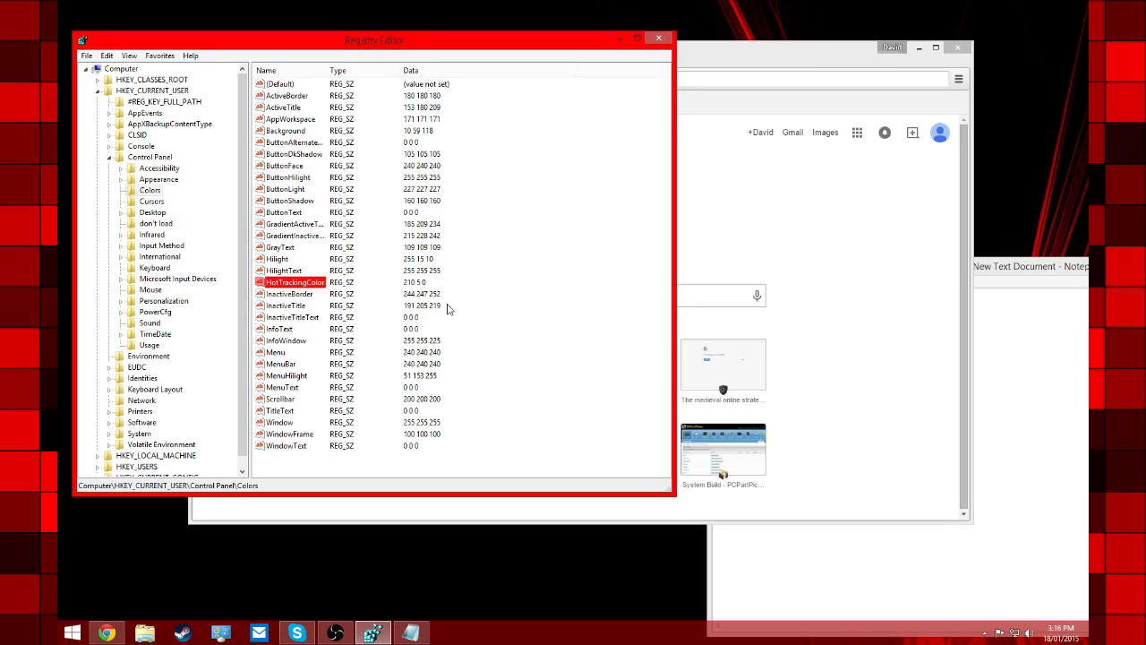
mouse_move(347, 596)
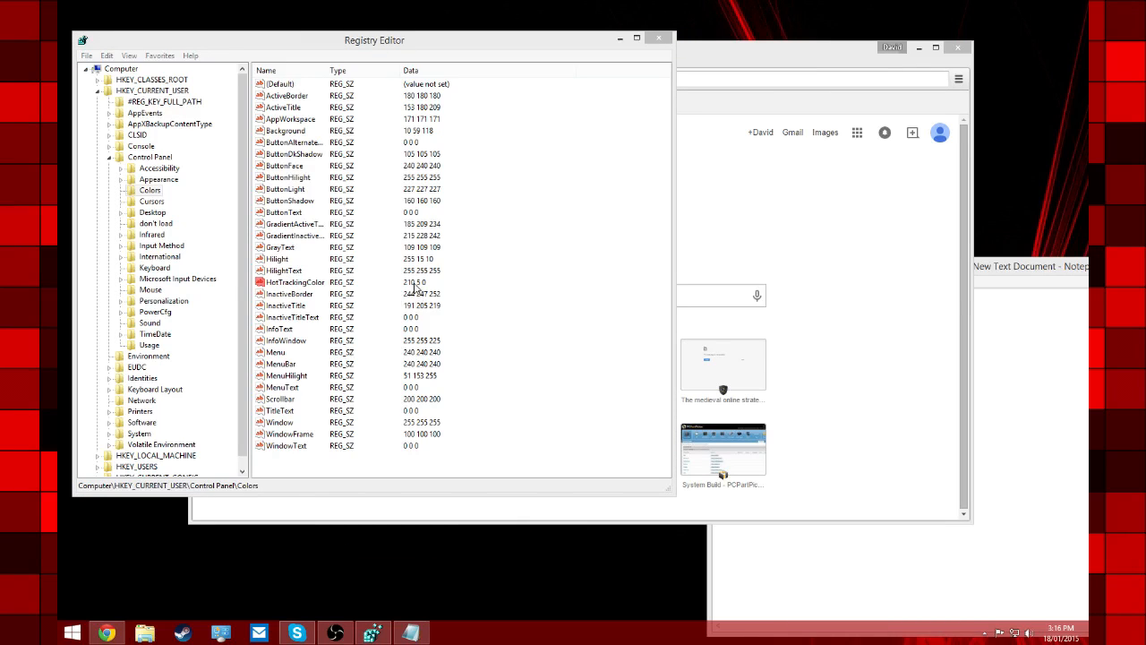
mouse_move(402, 301)
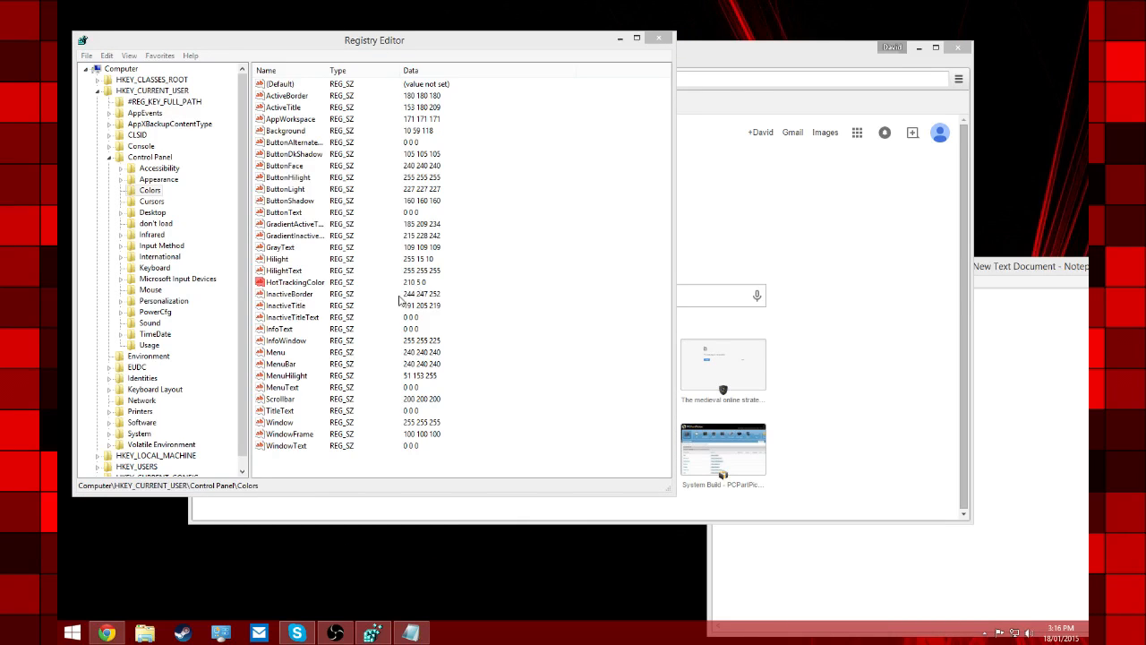